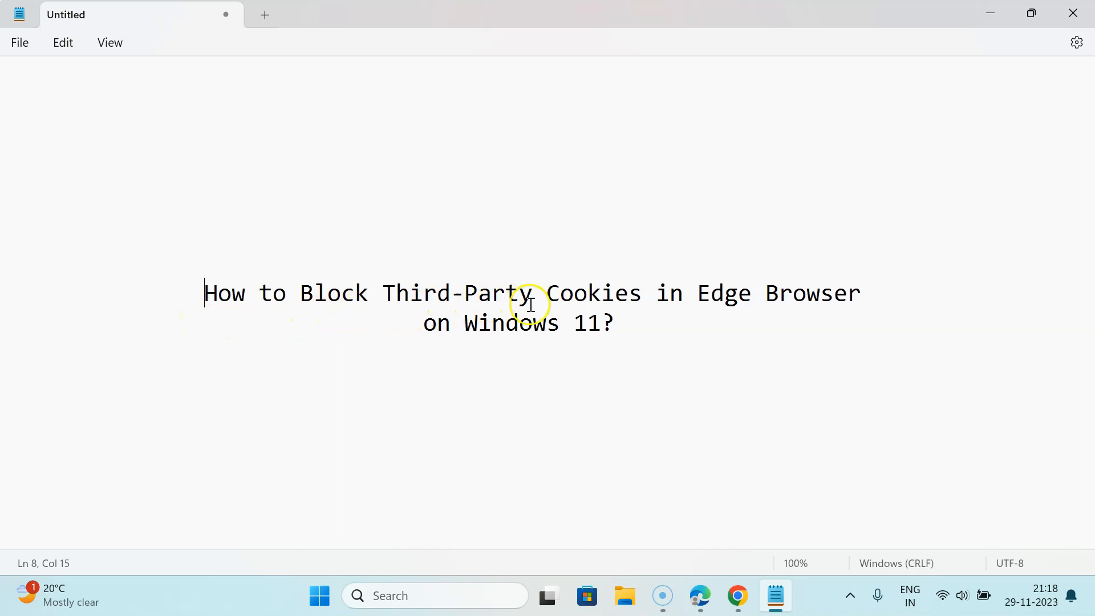
mouse_move(834, 303)
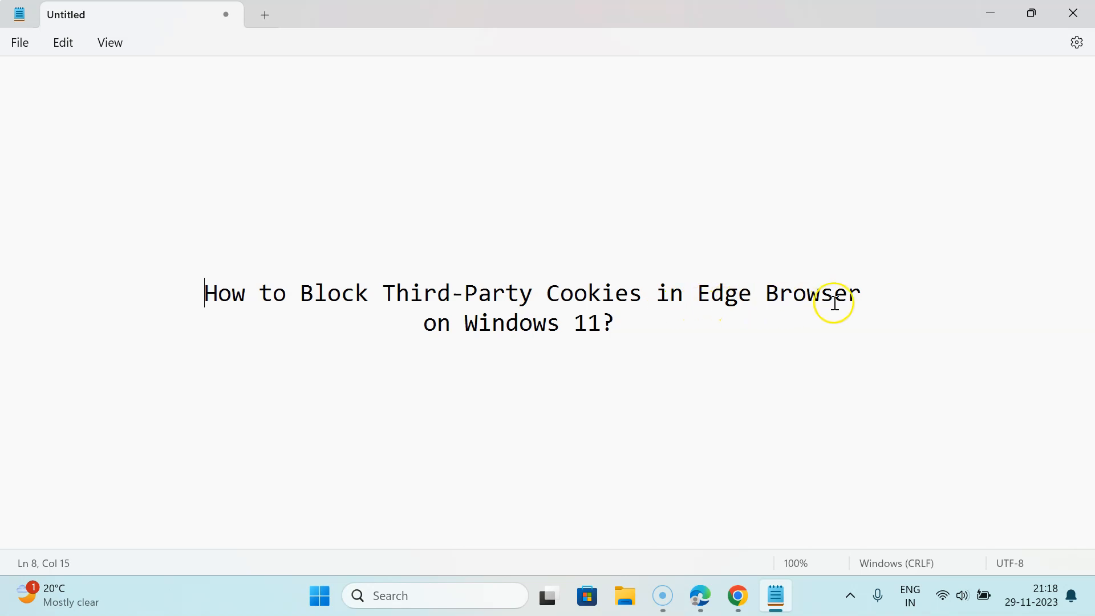
mouse_move(473, 336)
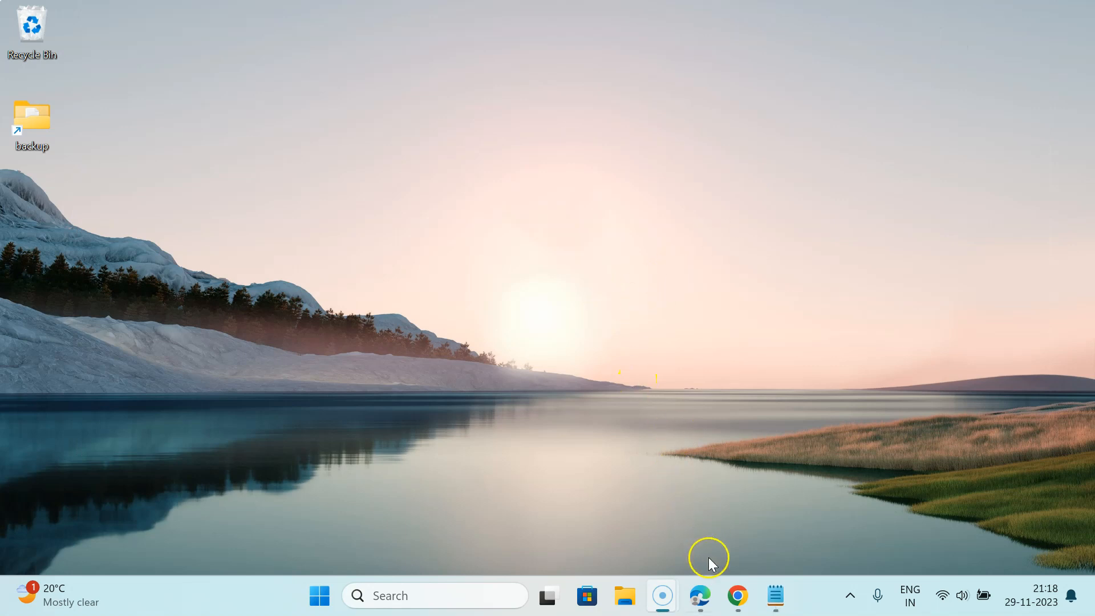
Step: Launch Microsoft Edge from the taskbar and reach its Settings page via the ... menu
click(698, 596)
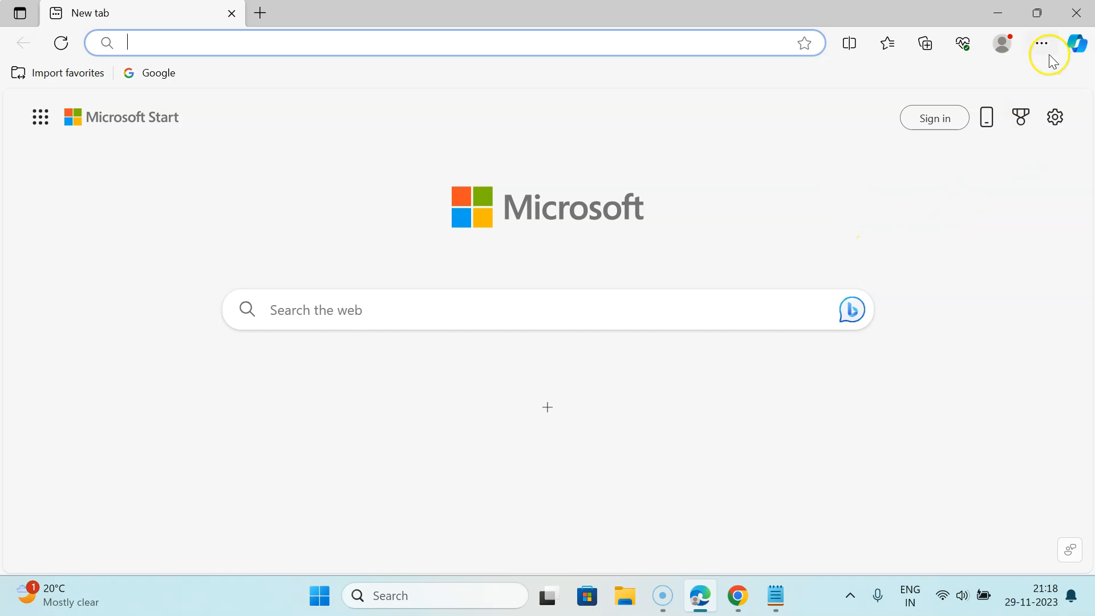
click(1041, 42)
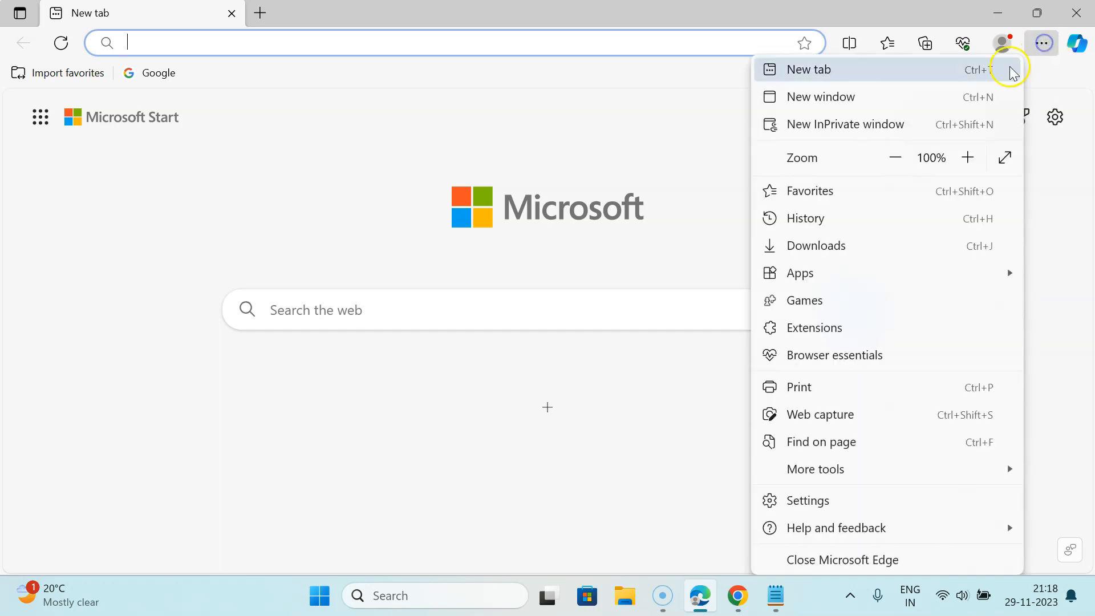
click(808, 500)
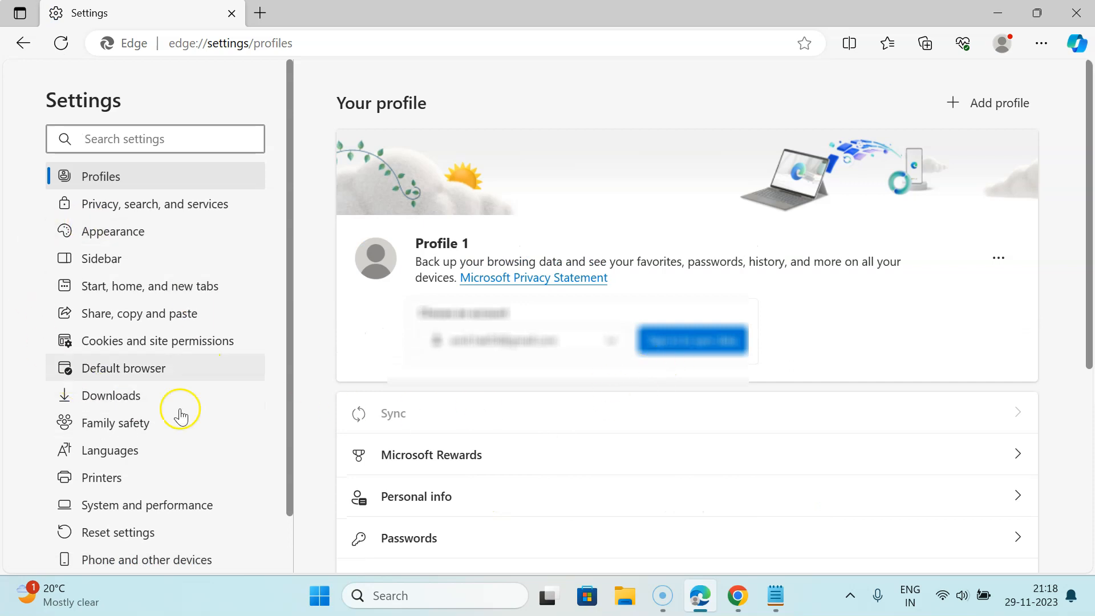
mouse_move(95, 346)
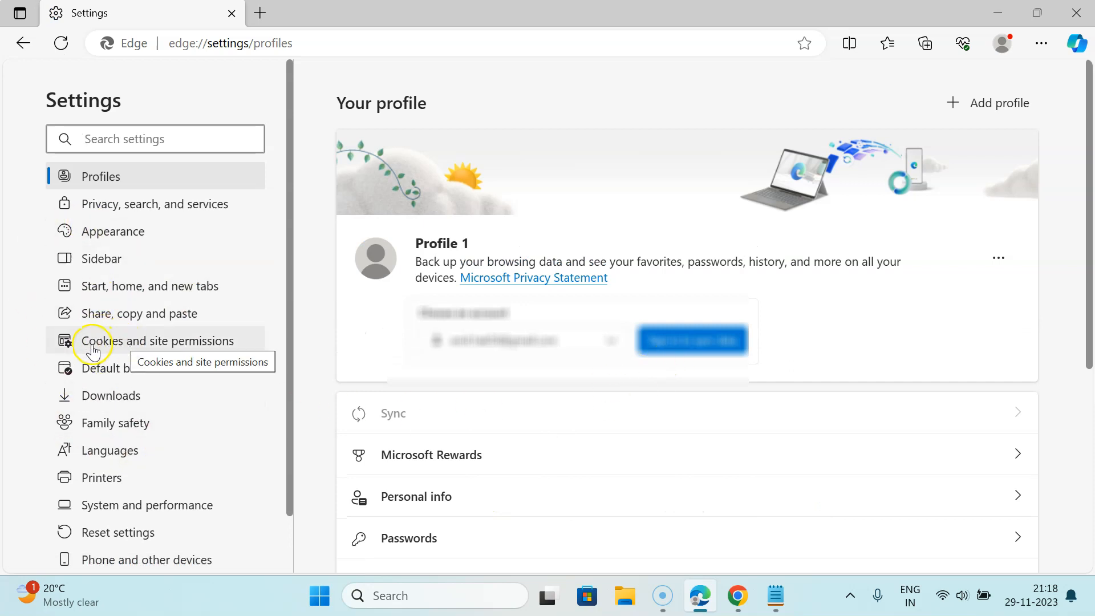
mouse_move(218, 347)
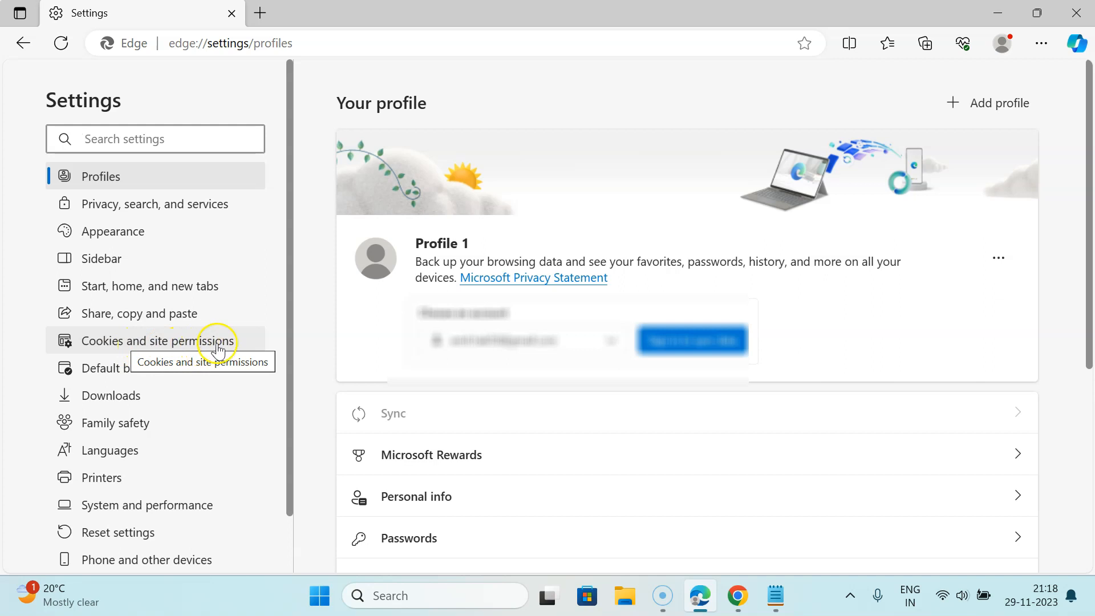
Step: Navigate from Cookies and site permissions to the Manage and delete cookies and site data page
click(156, 341)
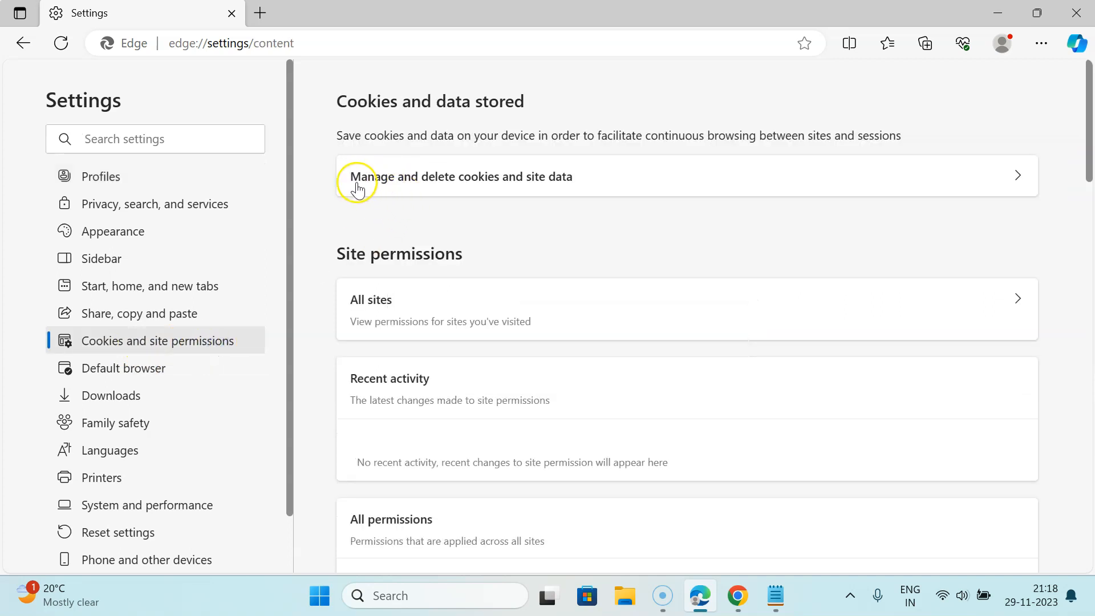
mouse_move(537, 180)
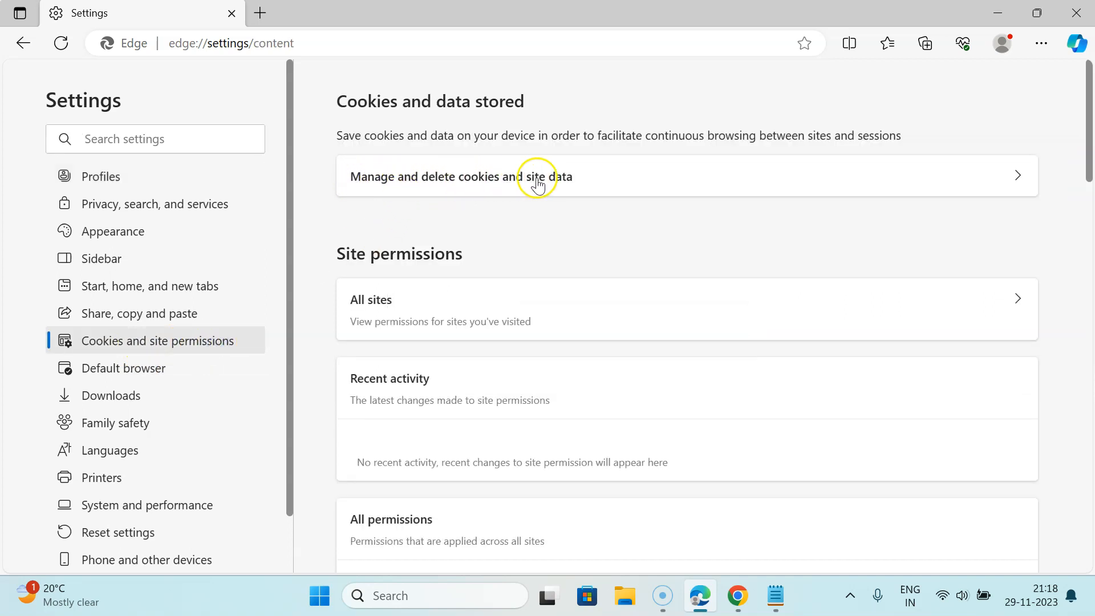
click(537, 175)
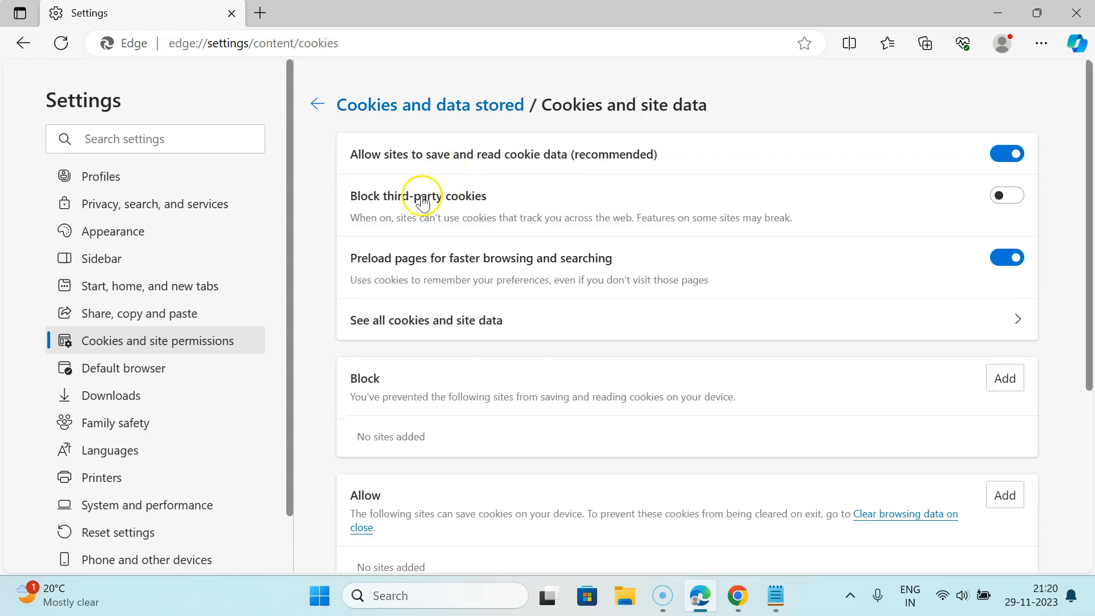
mouse_move(365, 205)
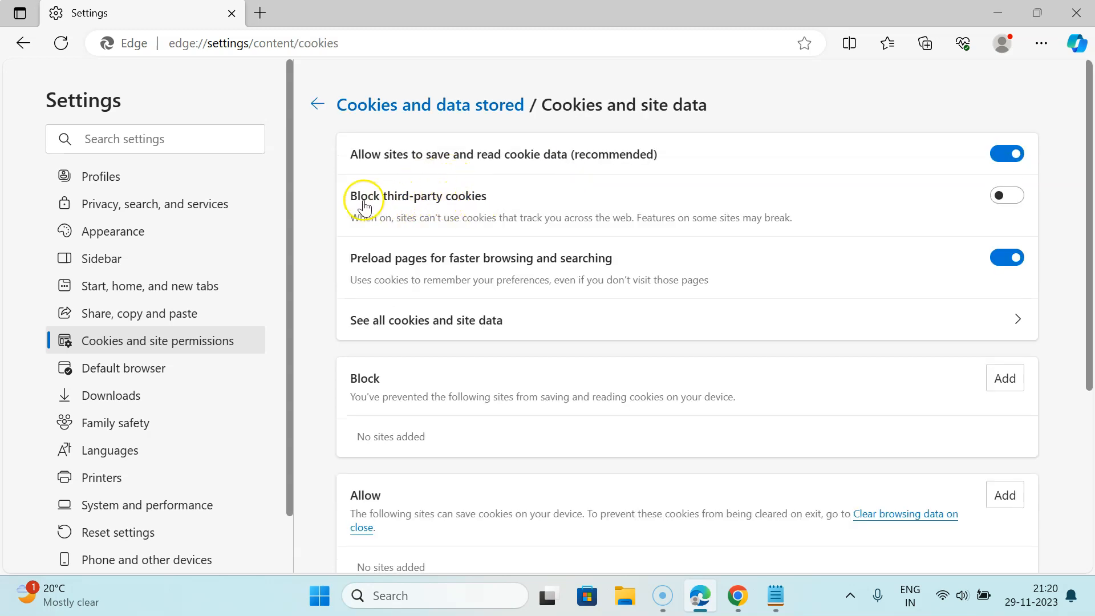
mouse_move(434, 213)
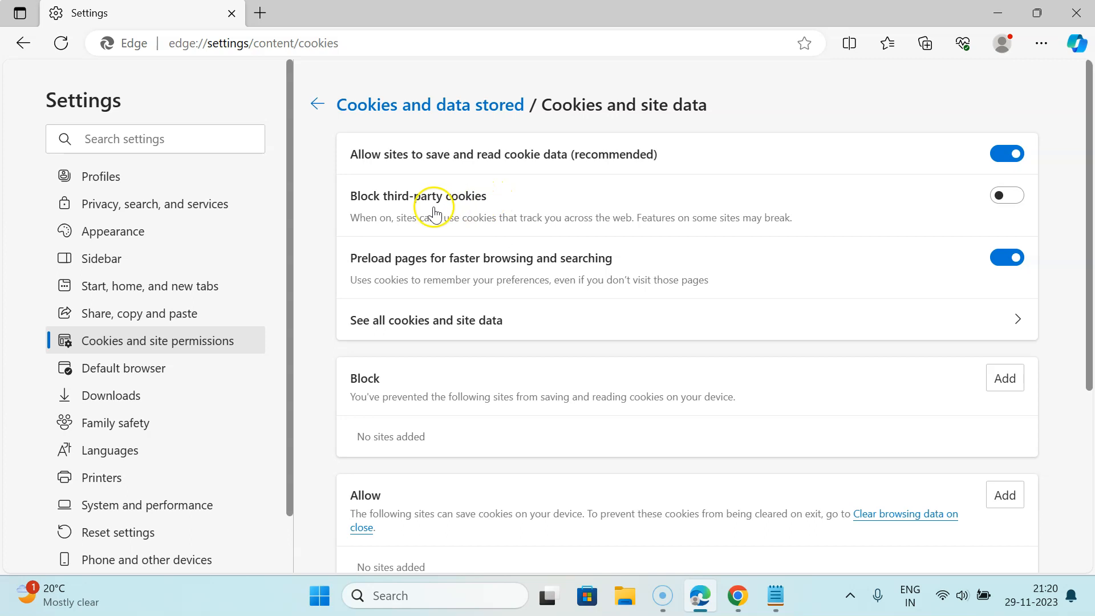
mouse_move(454, 198)
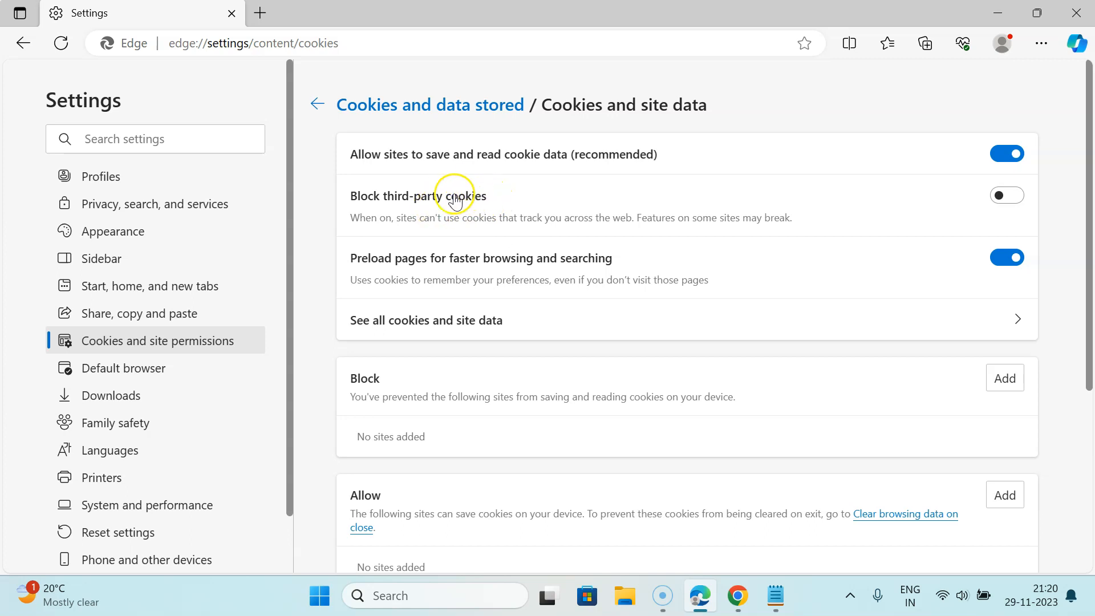
mouse_move(409, 232)
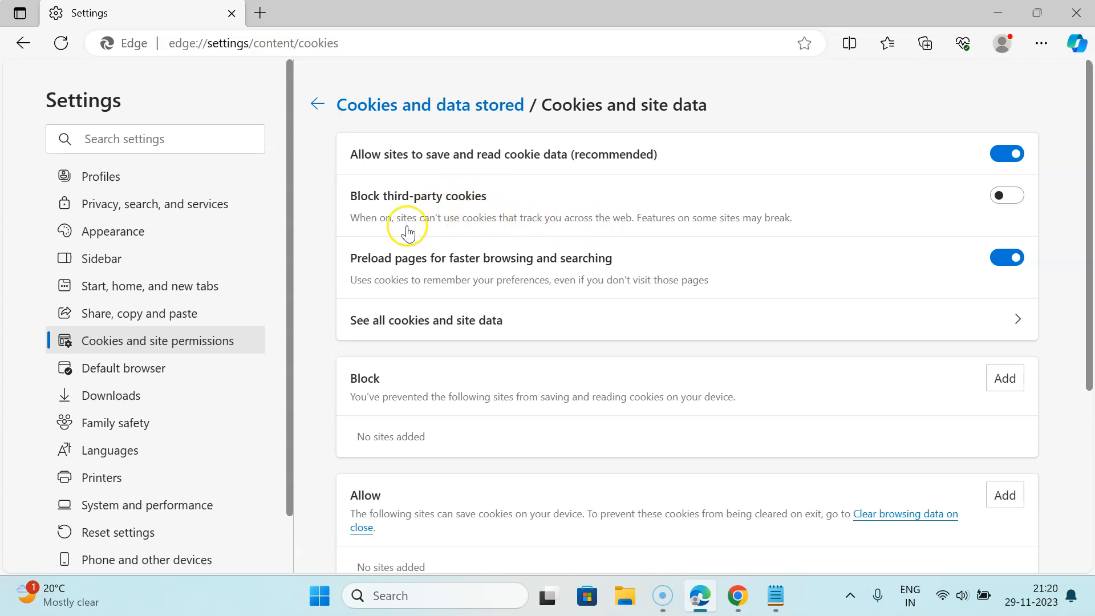
mouse_move(384, 229)
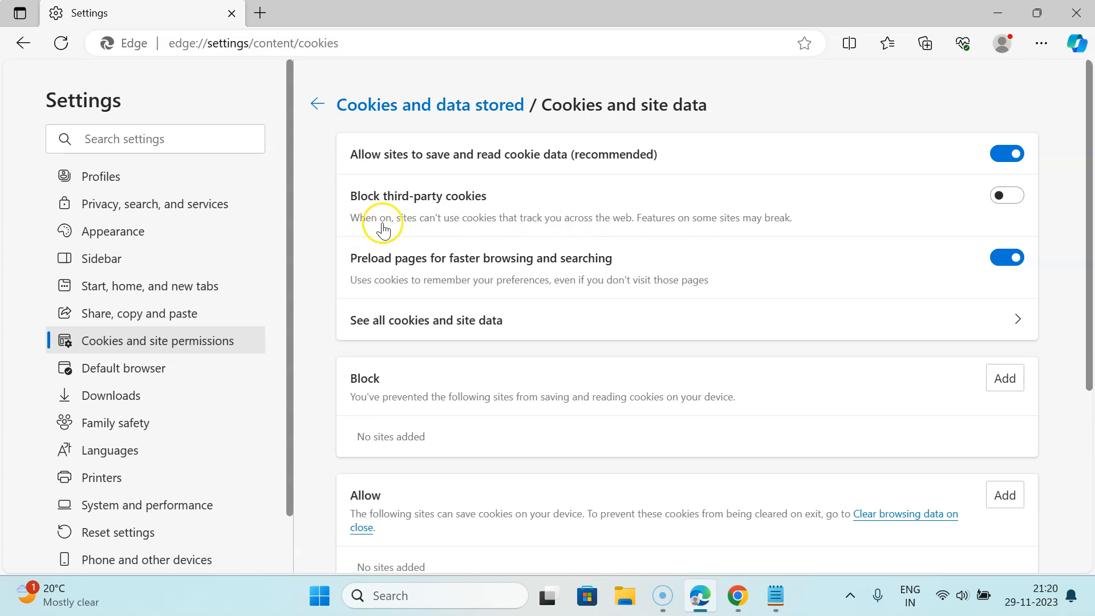
mouse_move(506, 231)
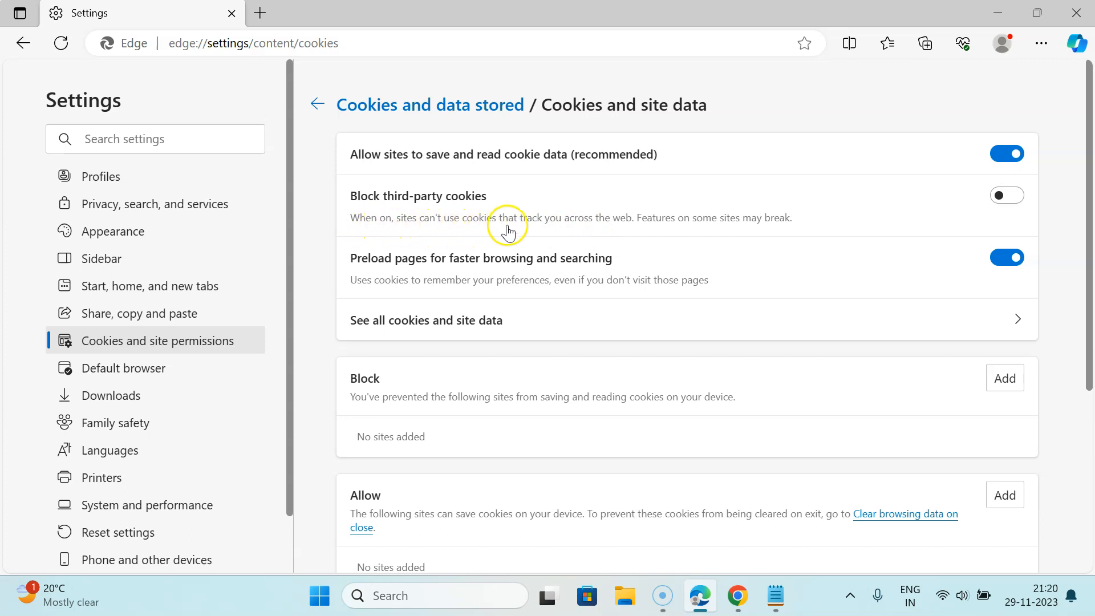
mouse_move(658, 230)
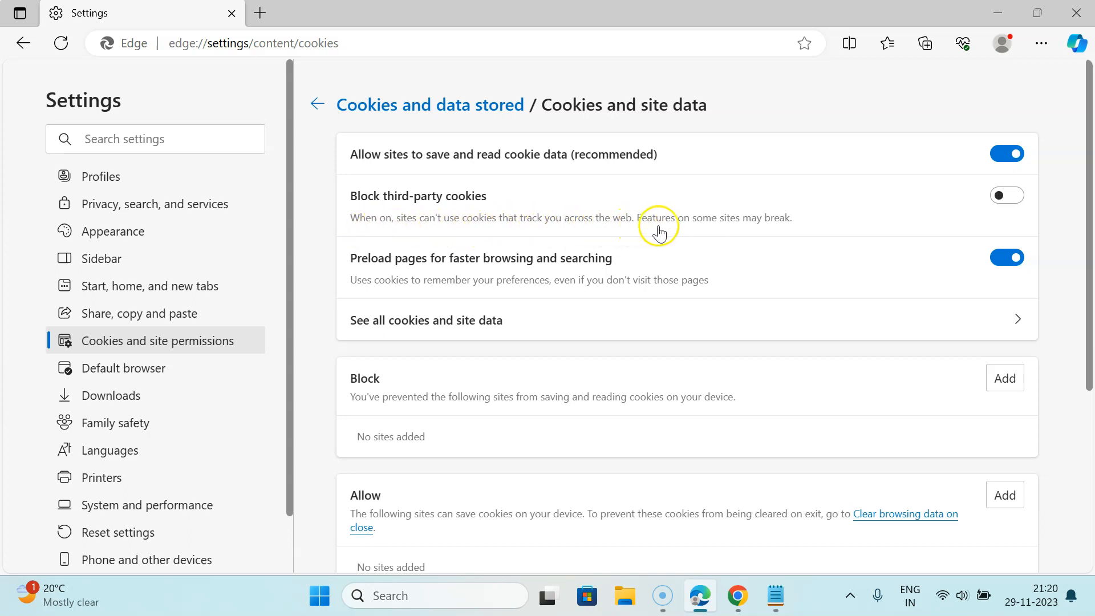
mouse_move(786, 228)
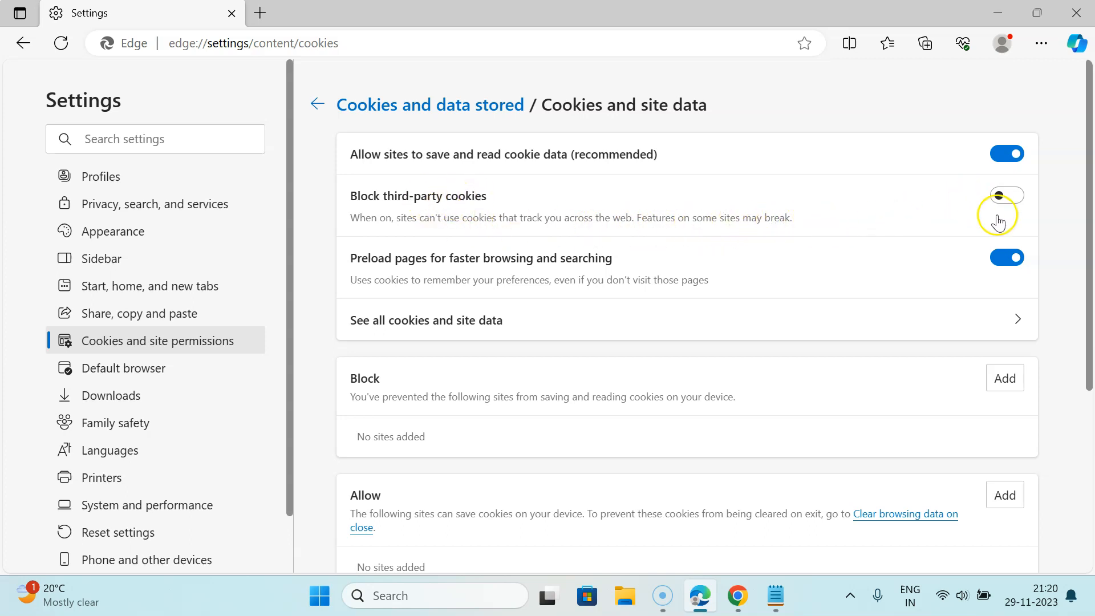
Step: Switch the Block third-party cookies toggle on
click(1006, 195)
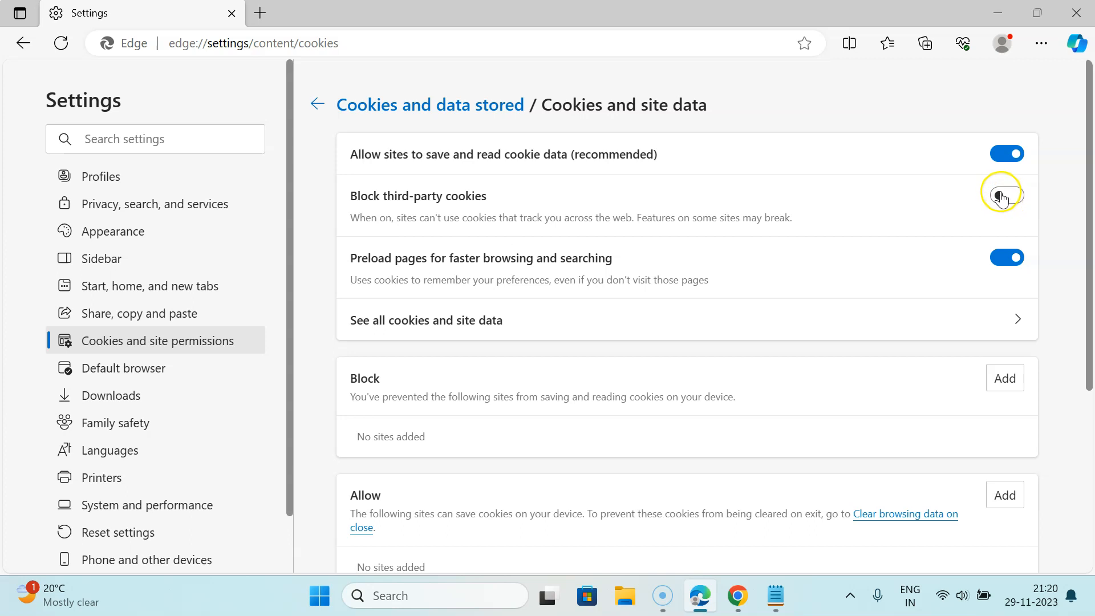
click(1006, 195)
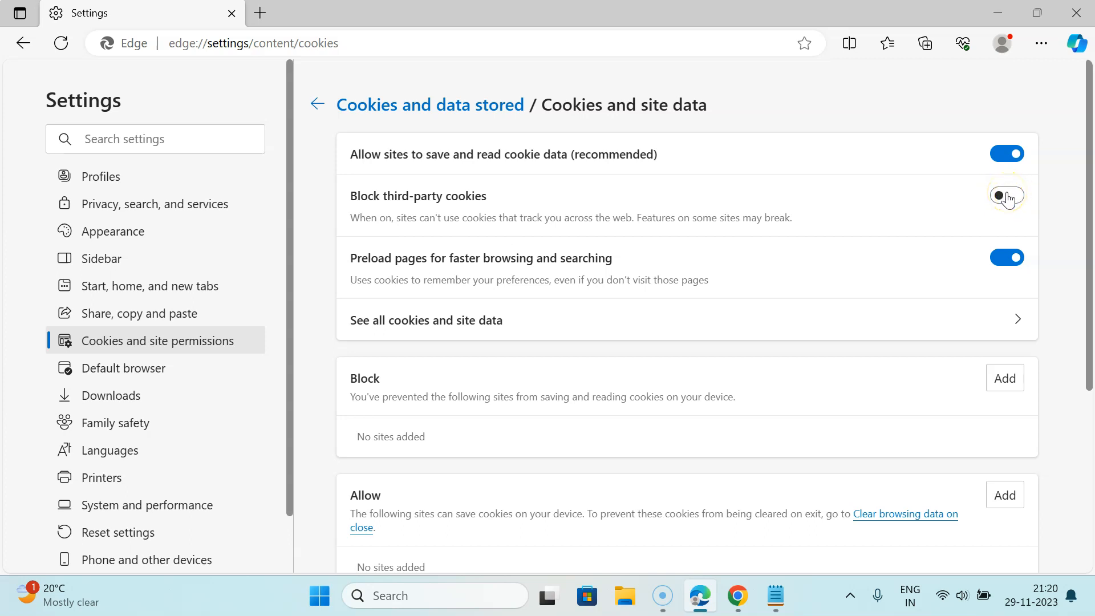
click(1006, 195)
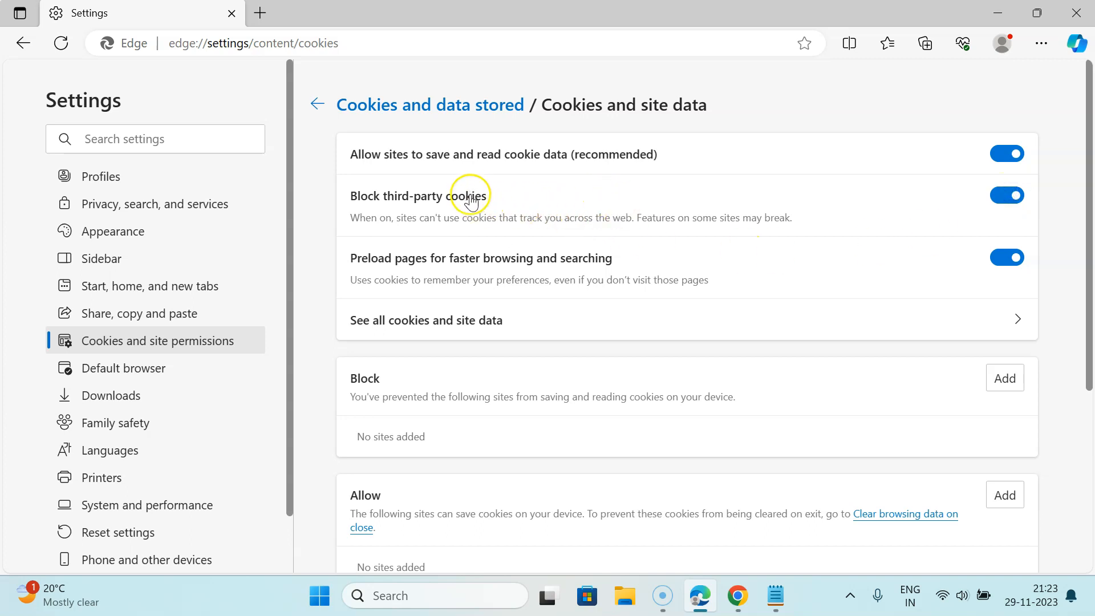
mouse_move(663, 173)
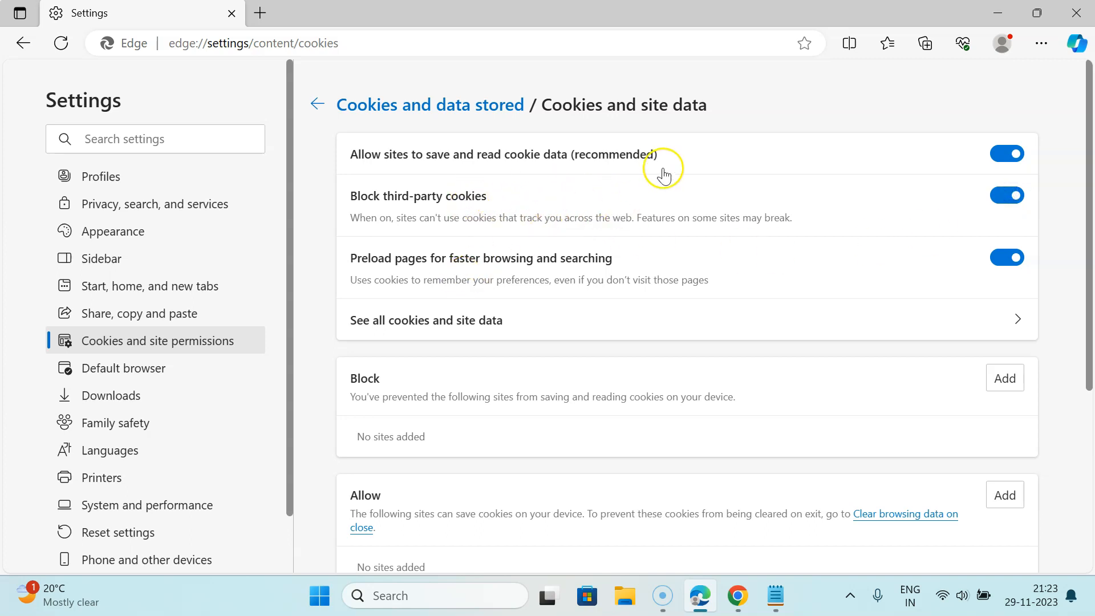
mouse_move(460, 301)
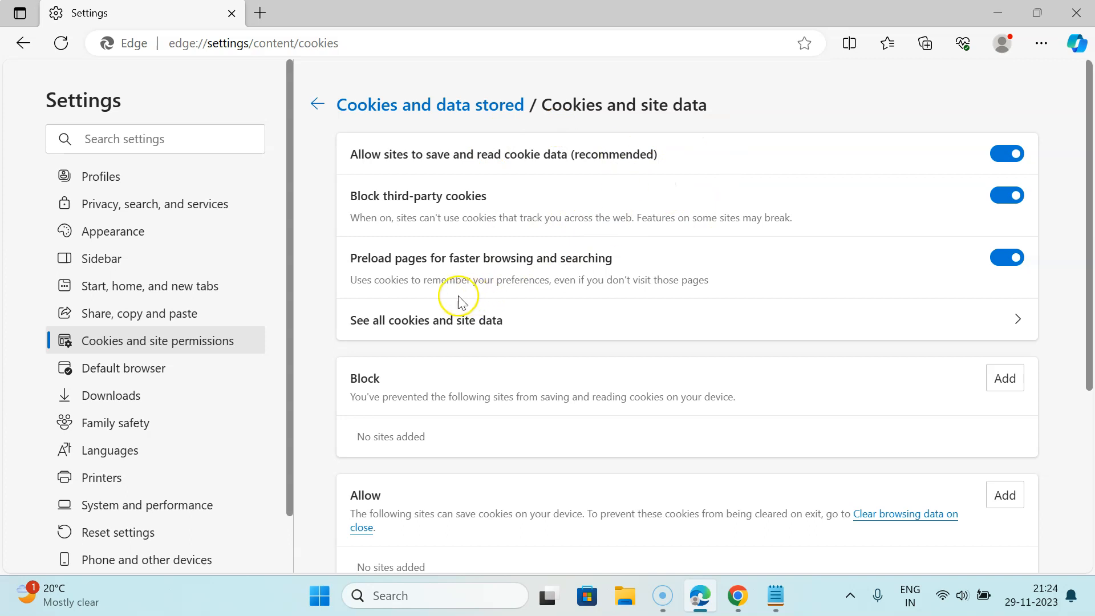
mouse_move(259, 14)
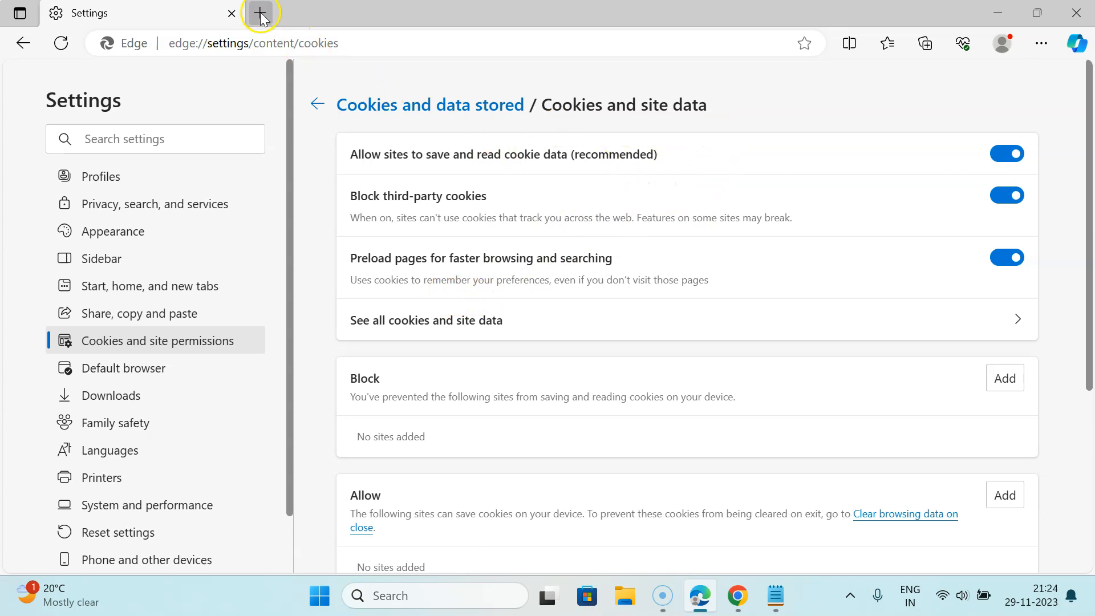
Step: Leave a fresh new tab open and close the Settings tab
click(260, 13)
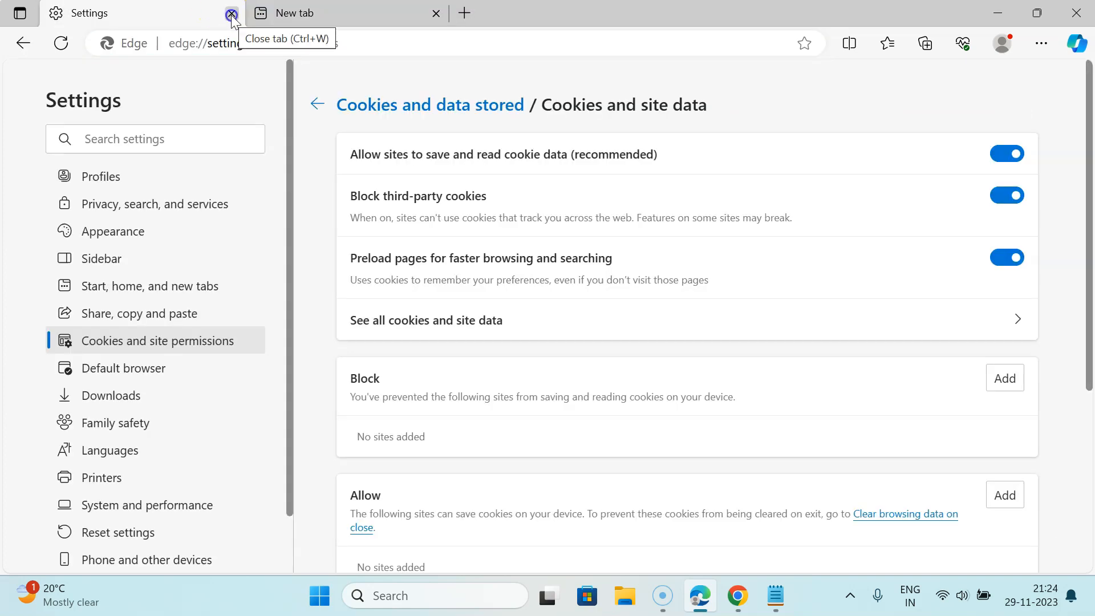
click(231, 13)
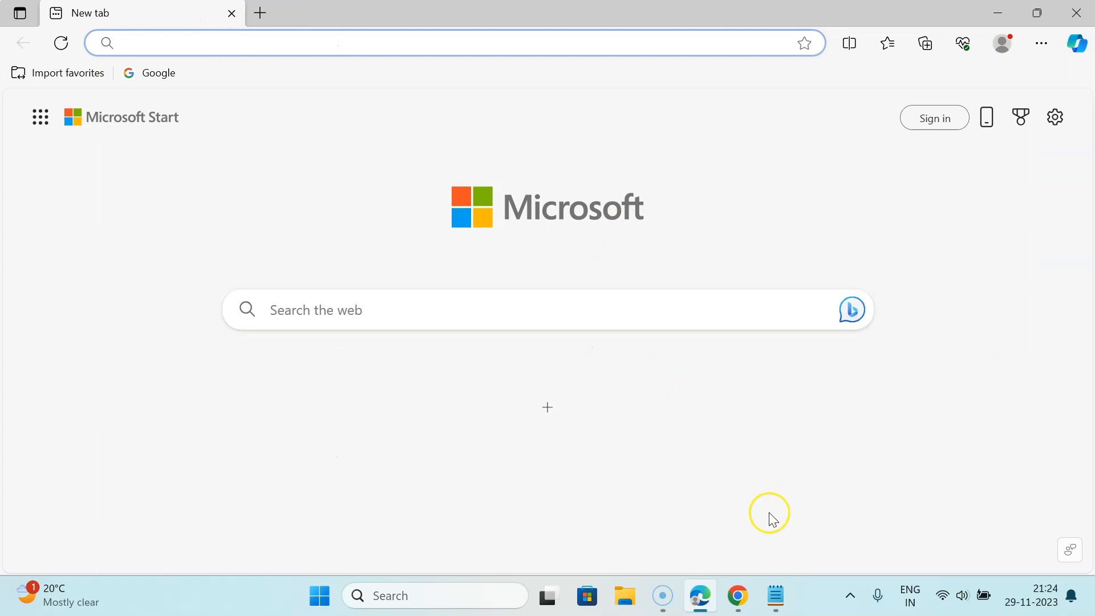
Step: Restore the Notepad window showing the tutorial title about blocking third-party cookies
click(774, 595)
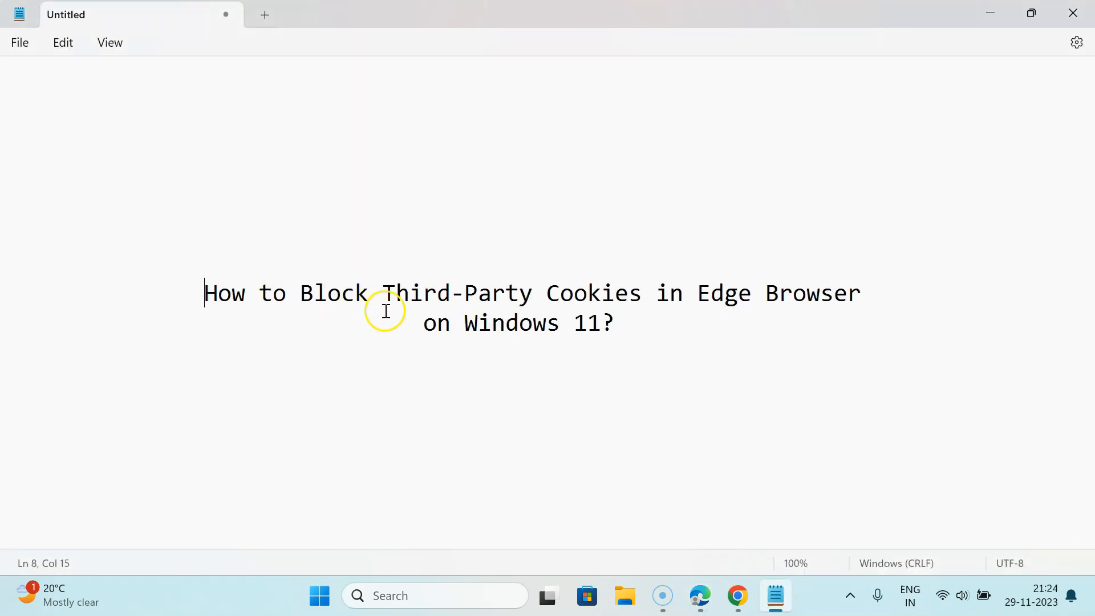
mouse_move(813, 305)
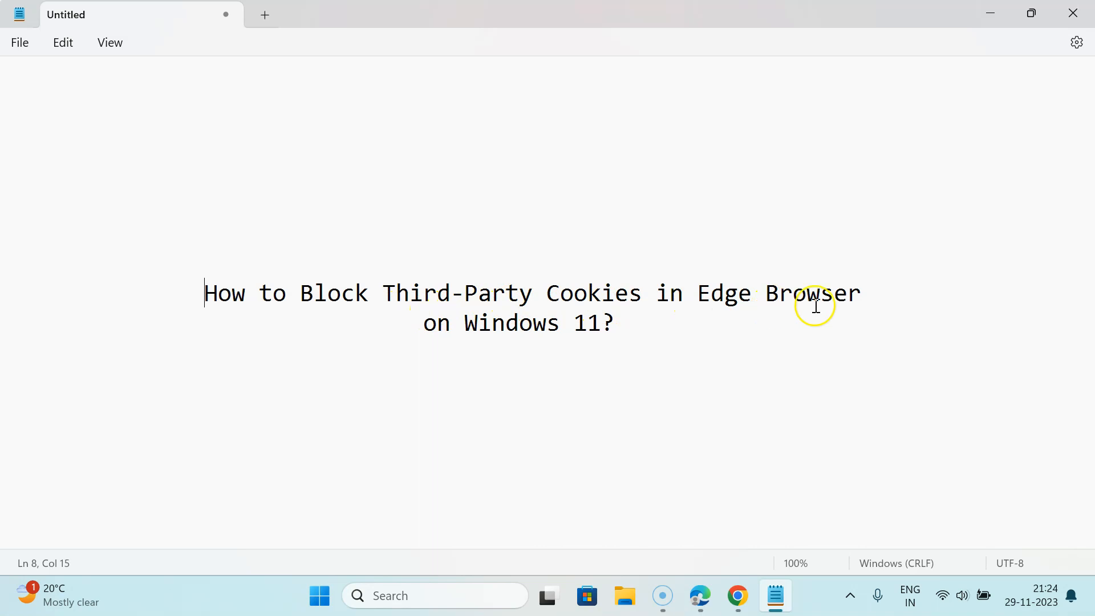
mouse_move(520, 340)
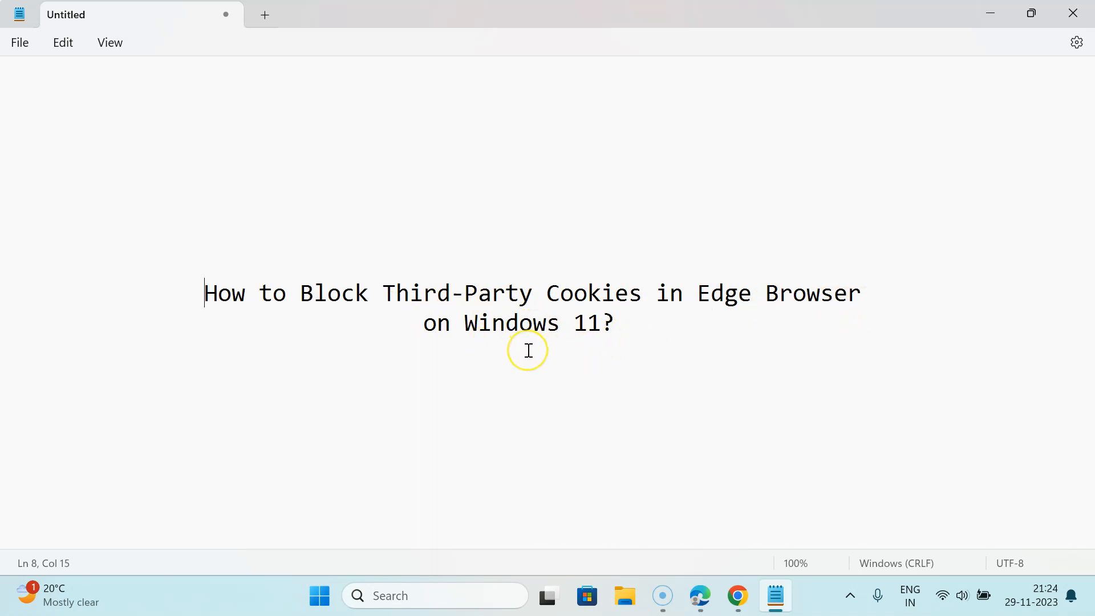
mouse_move(528, 350)
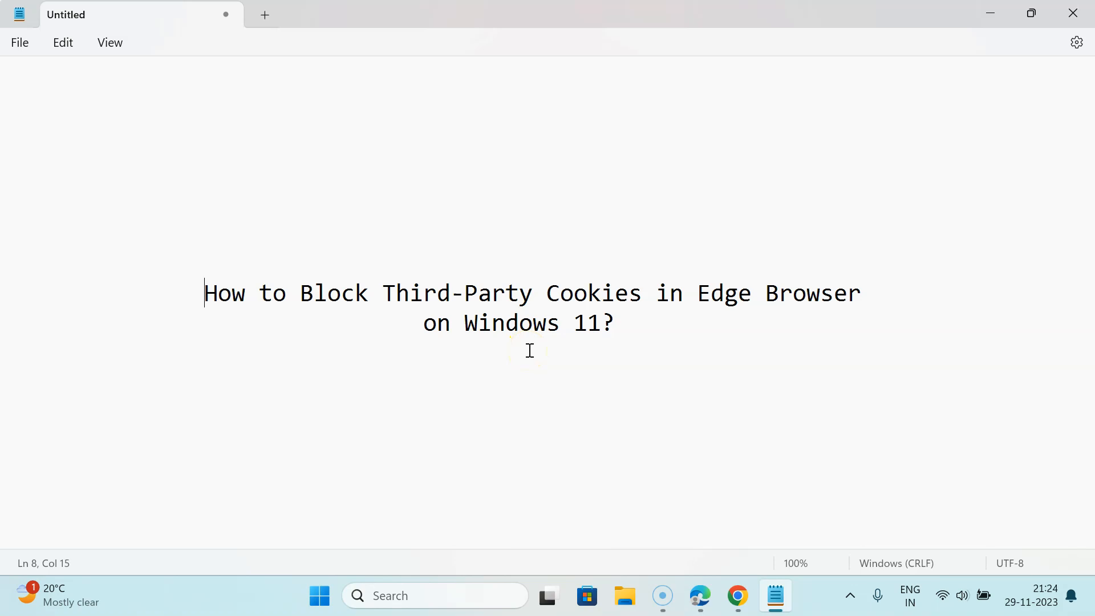